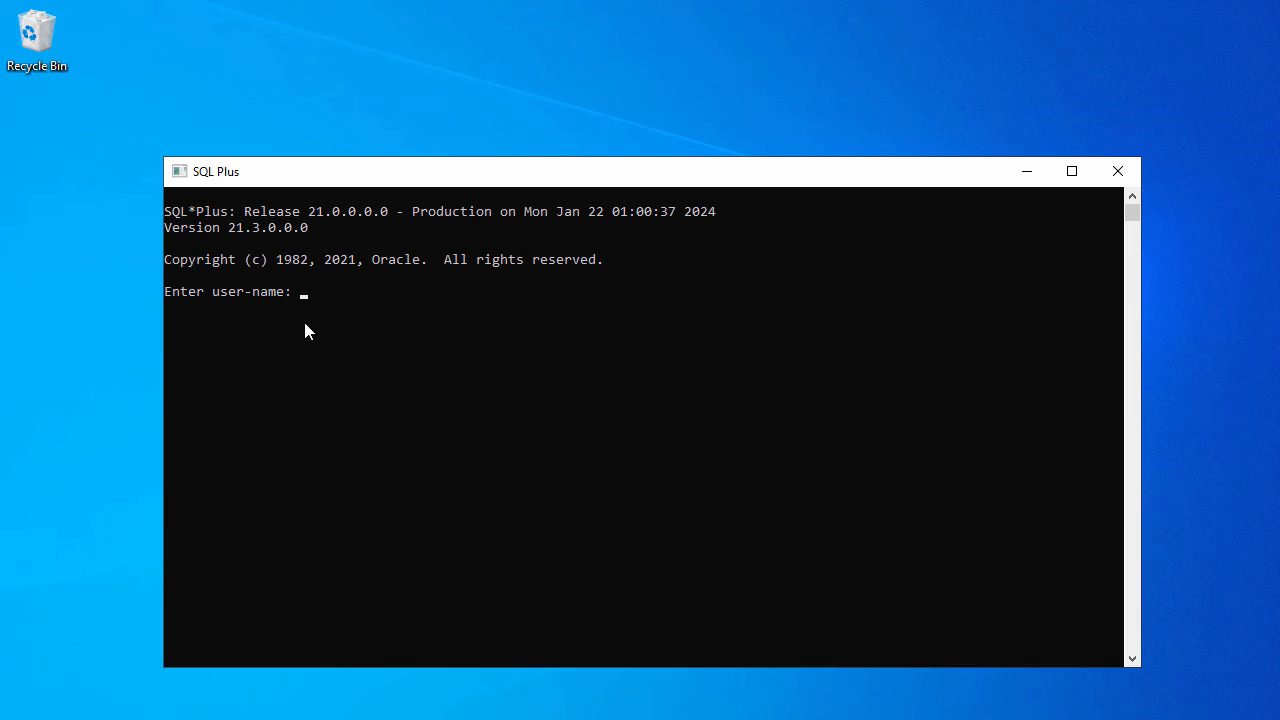
{"action": "mouse_move", "coordinate": [350, 340]}
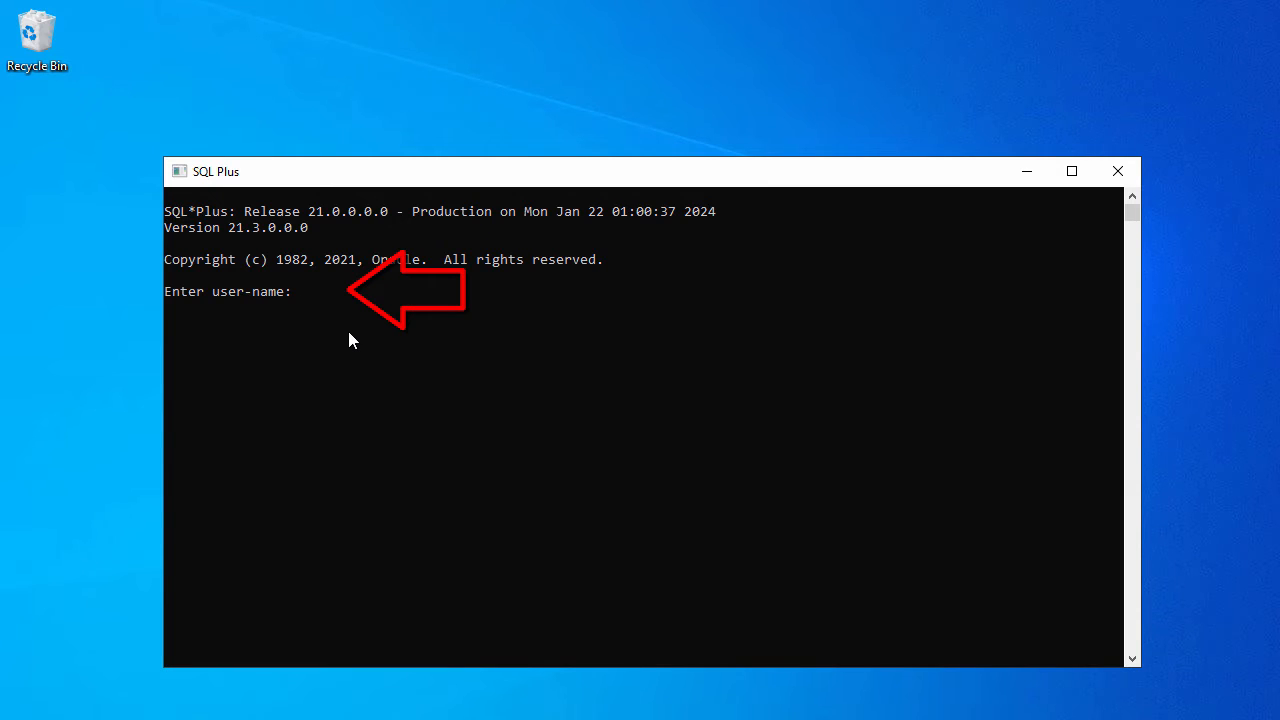
Step: Enter 'system' as the SQL*Plus username and get ORA-01017 logon denied
{"action": "type", "text": "sy"}
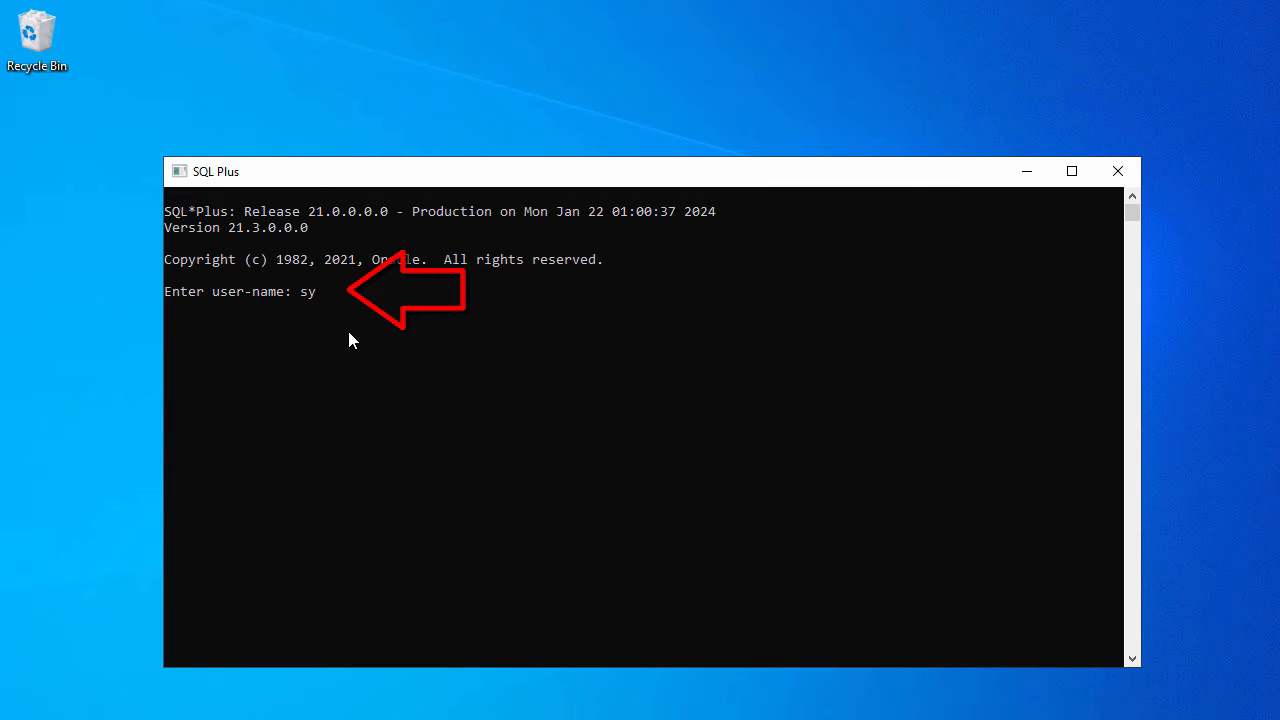
{"action": "type", "text": "stem"}
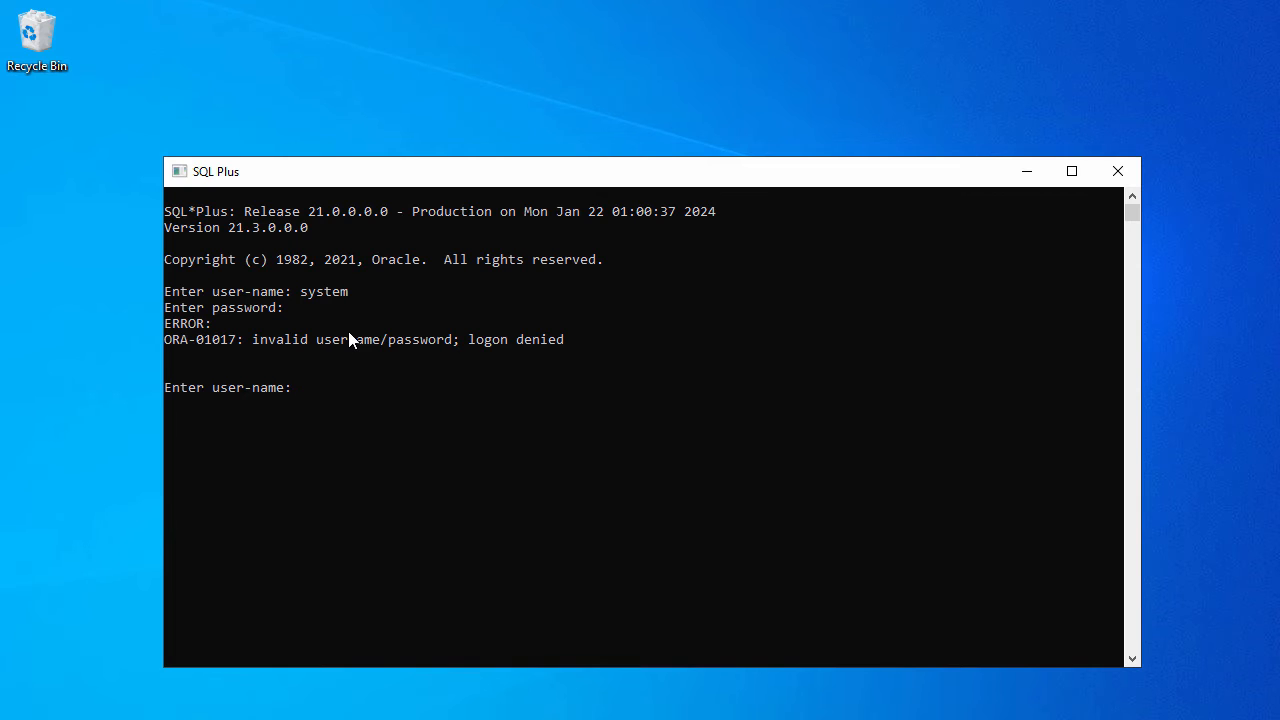
Step: In Command Prompt, type the command sqlplus / as sysdba
{"action": "left_click", "coordinate": [1117, 171]}
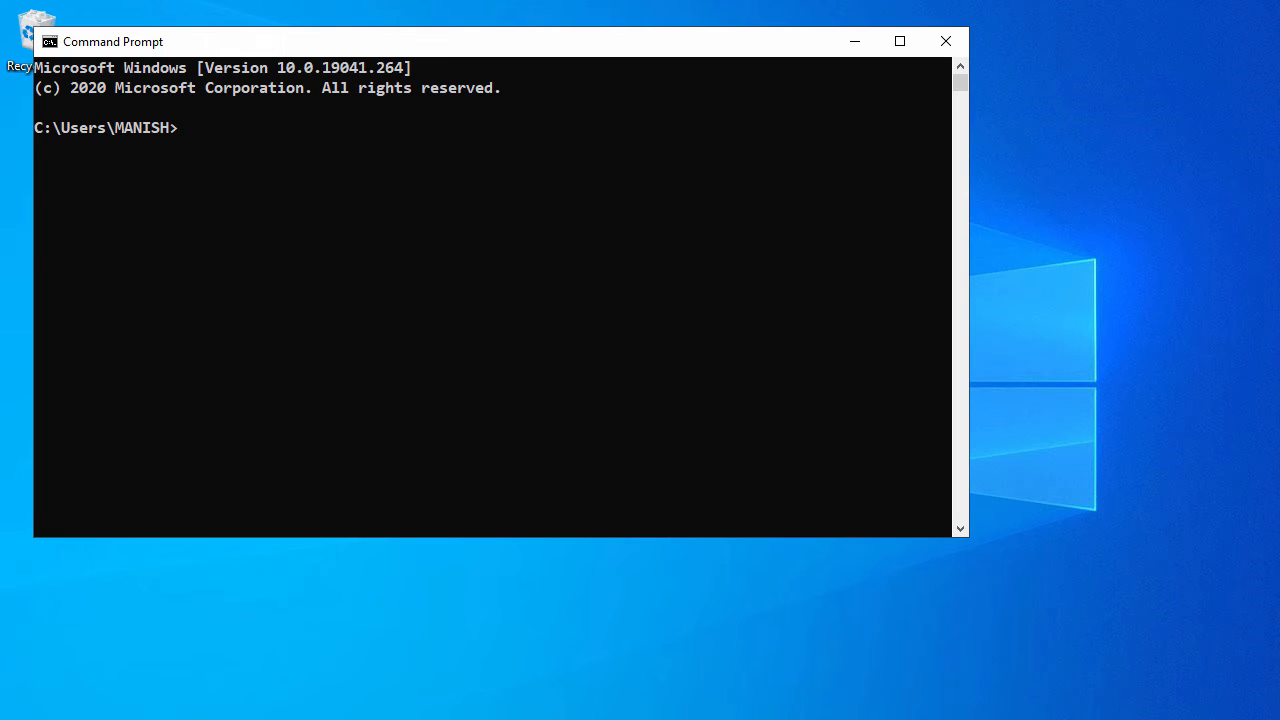
{"action": "type", "text": "sqlpl"}
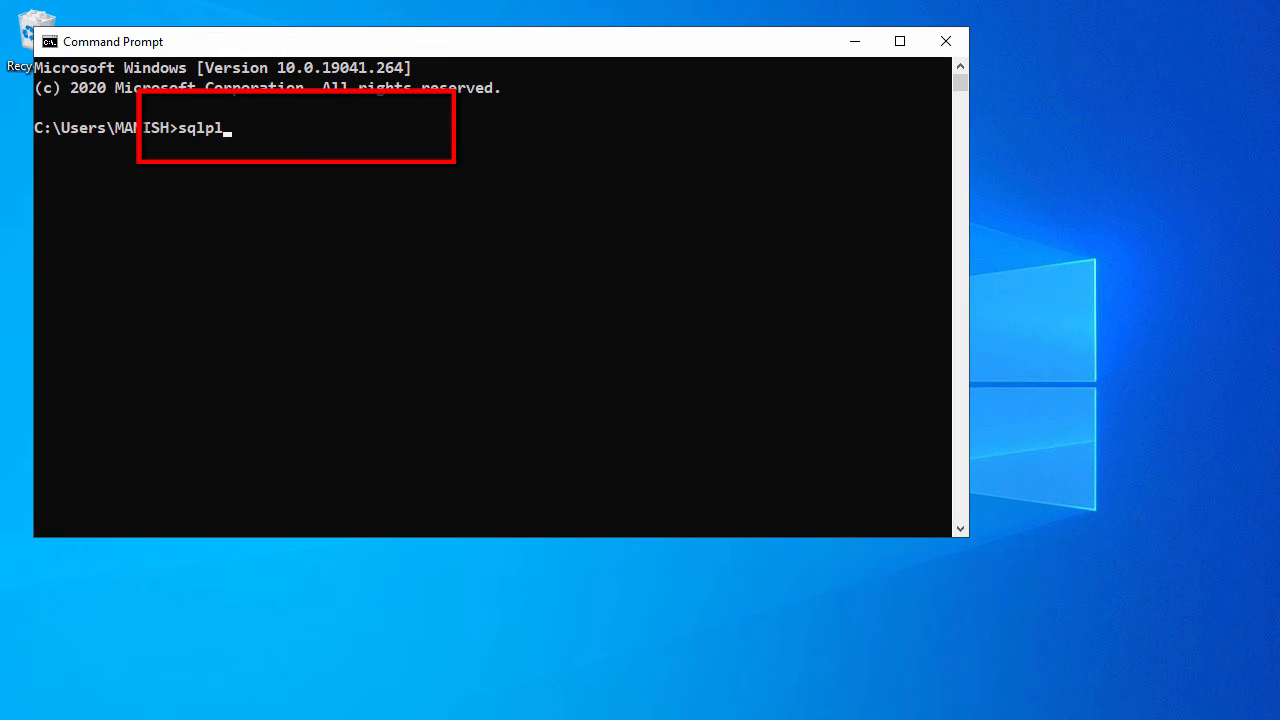
{"action": "type", "text": "us"}
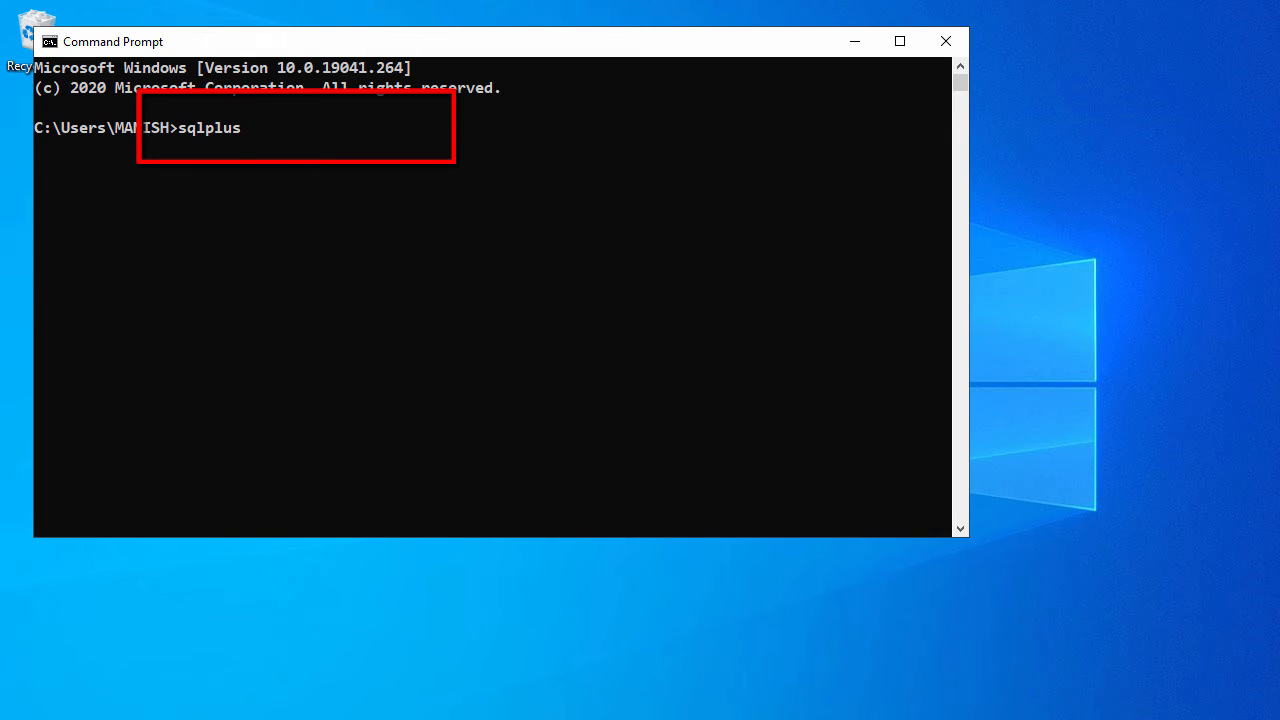
{"action": "type", "text": "/"}
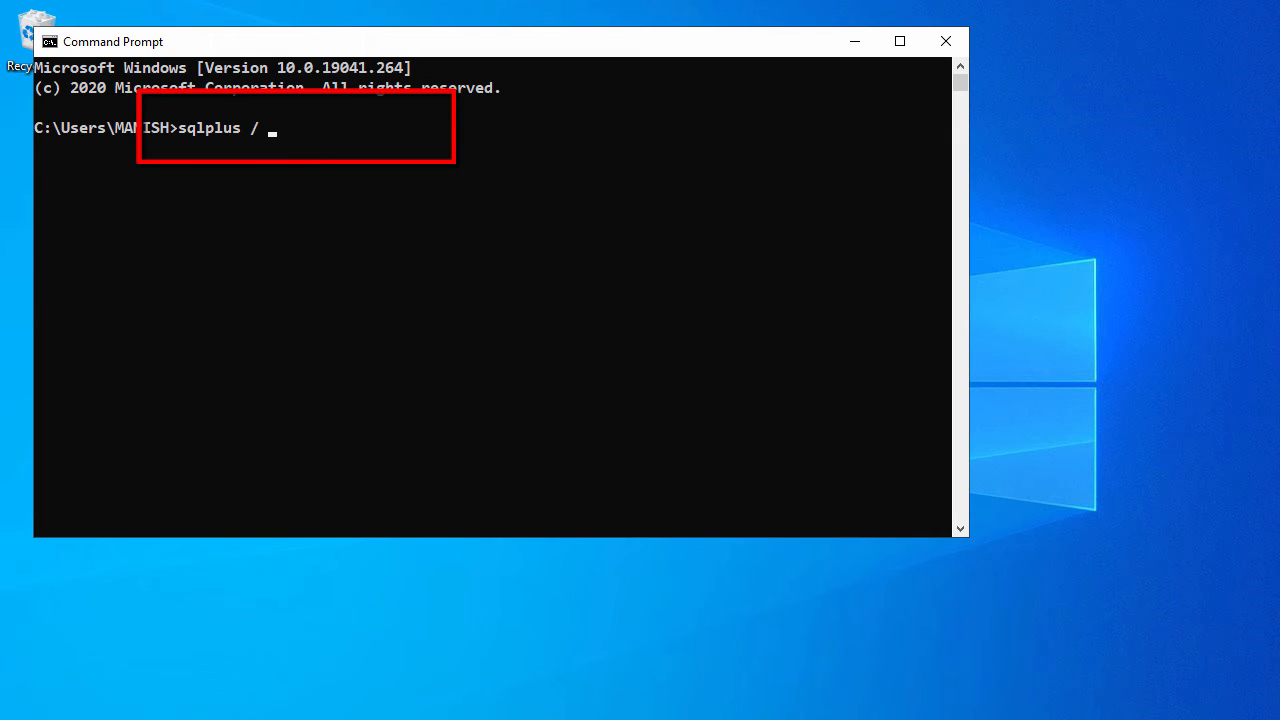
{"action": "type", "text": "as"}
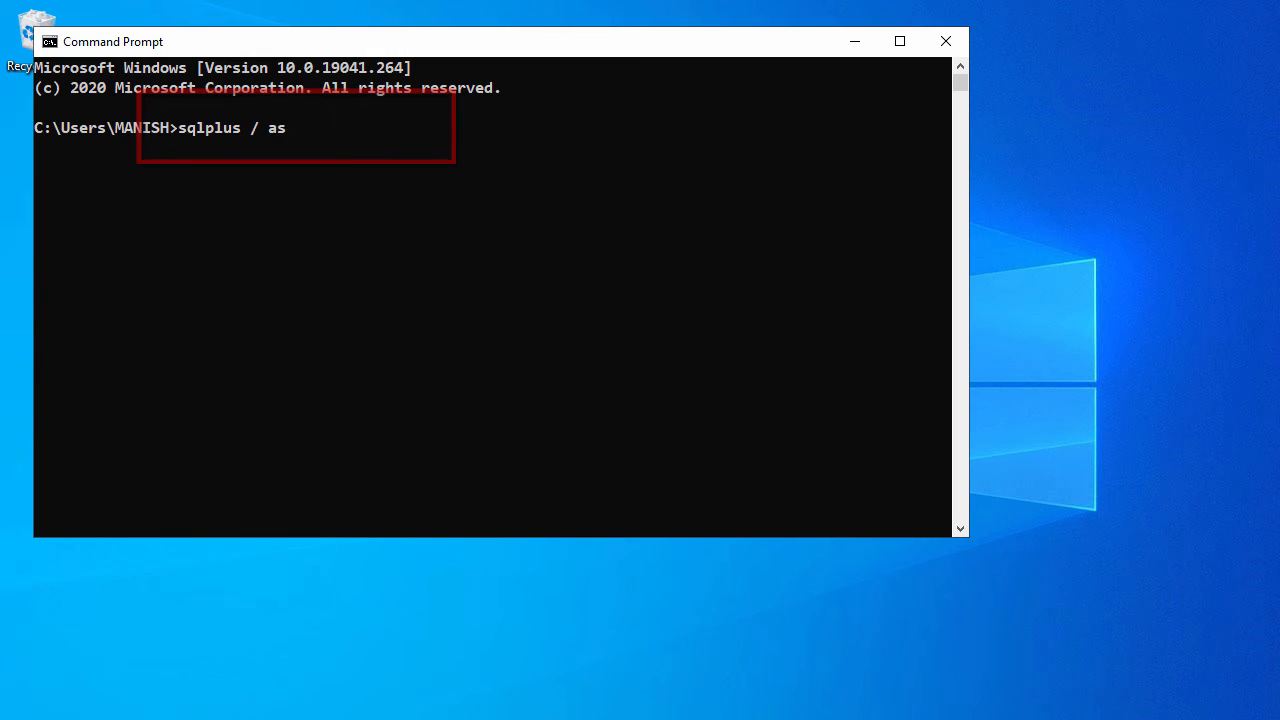
{"action": "type", "text": "sysb"}
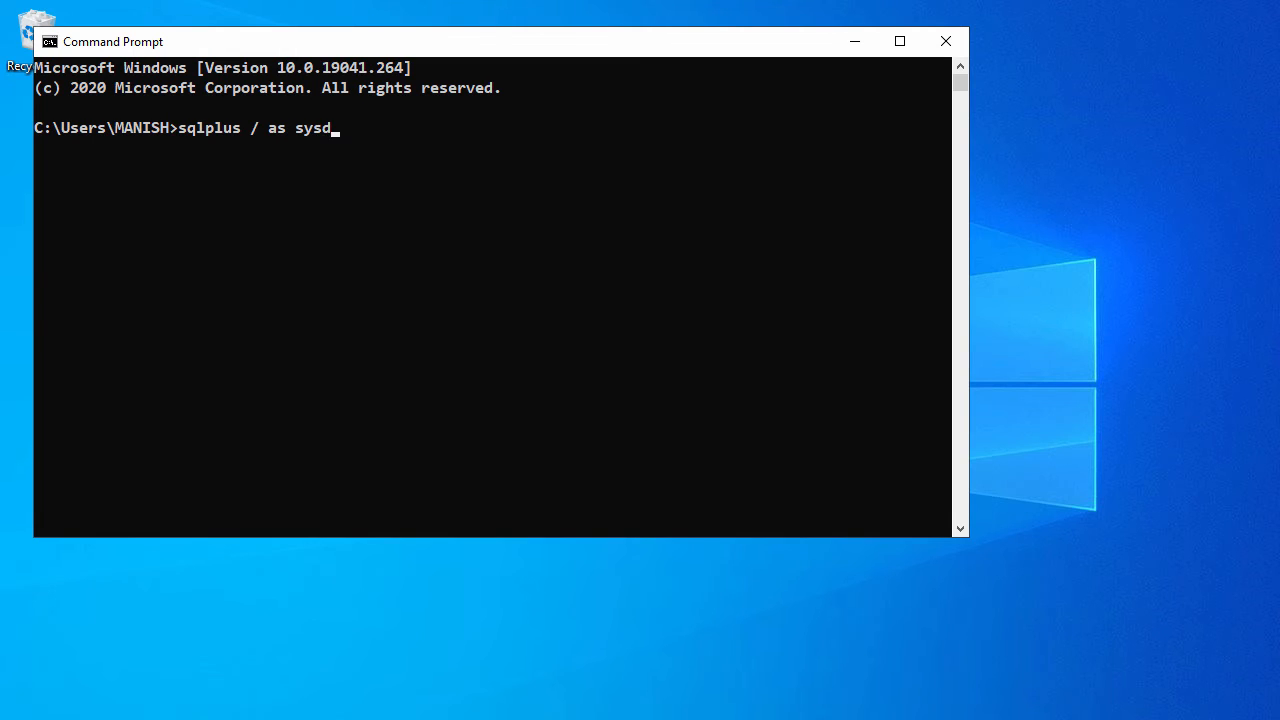
{"action": "type", "text": "ba\\"}
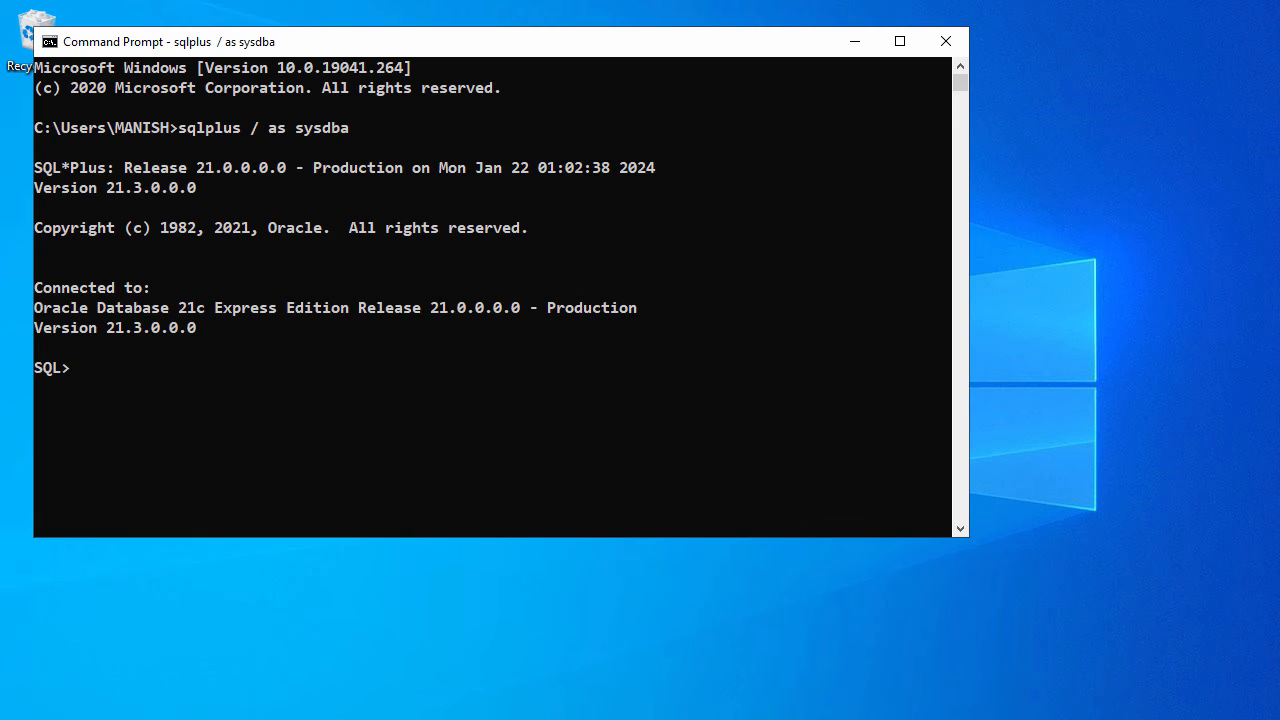
{"action": "type", "text": "alter"}
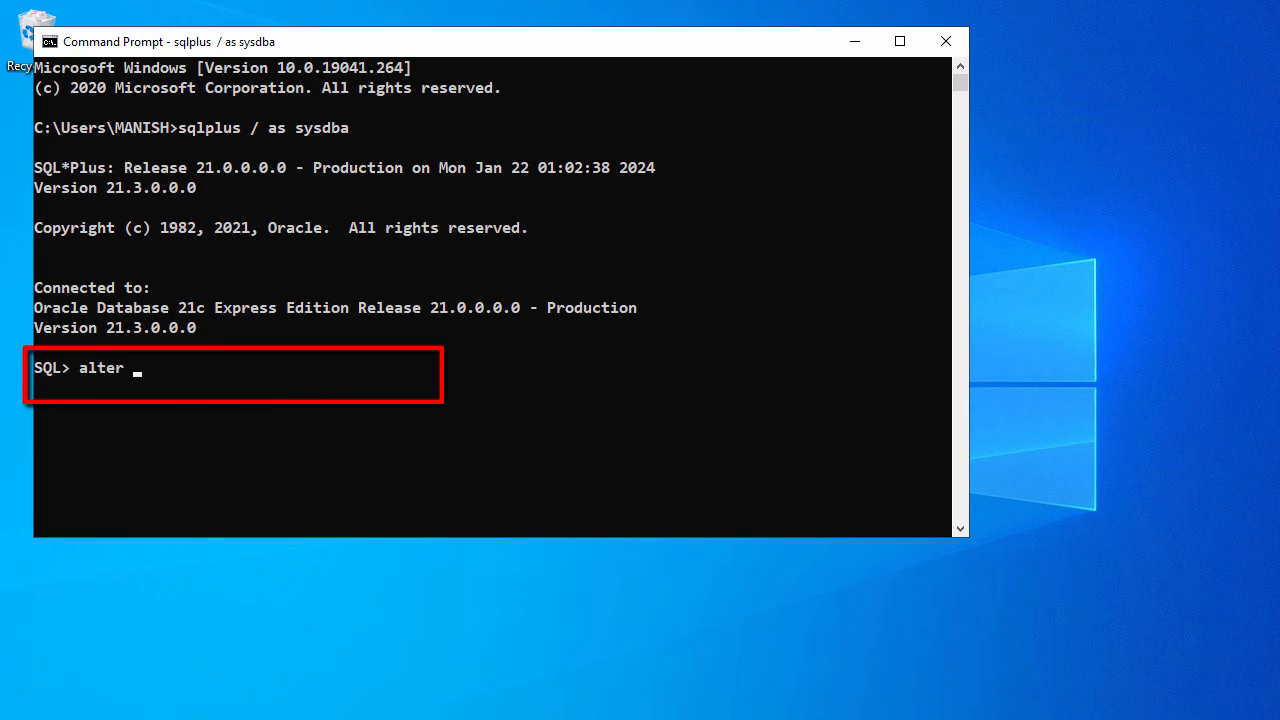
{"action": "type", "text": "us"}
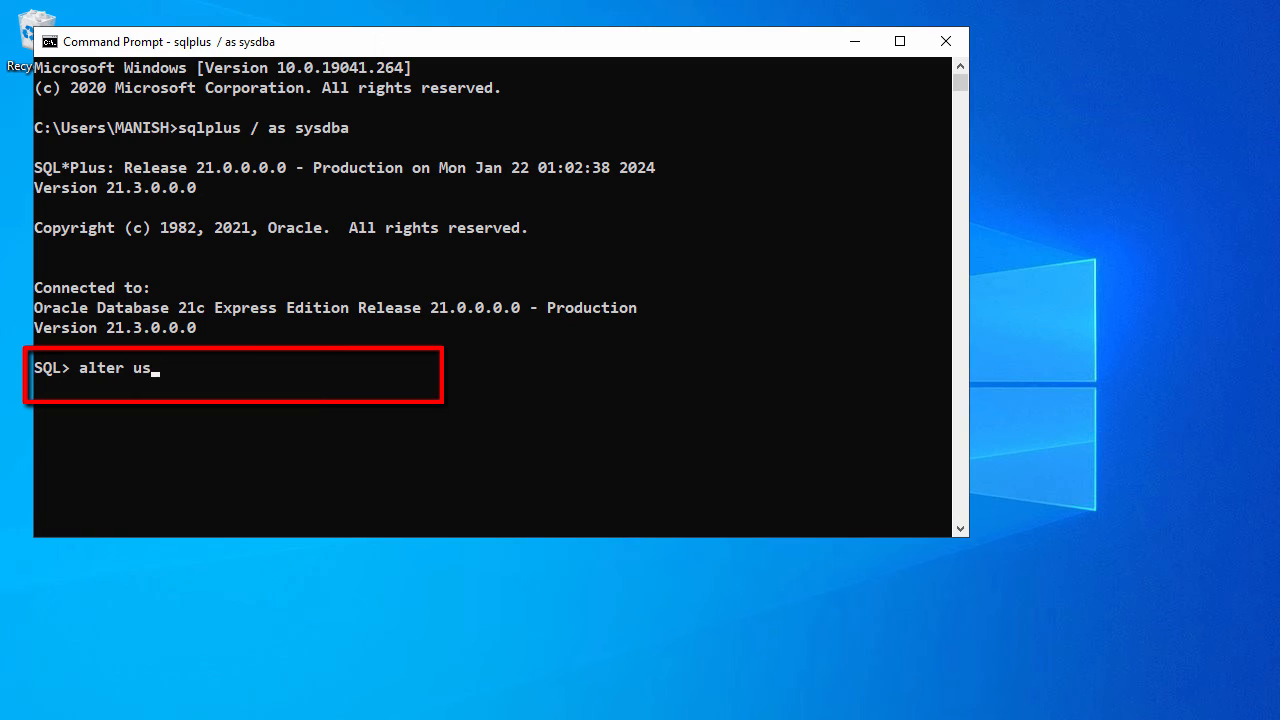
{"action": "type", "text": "er"}
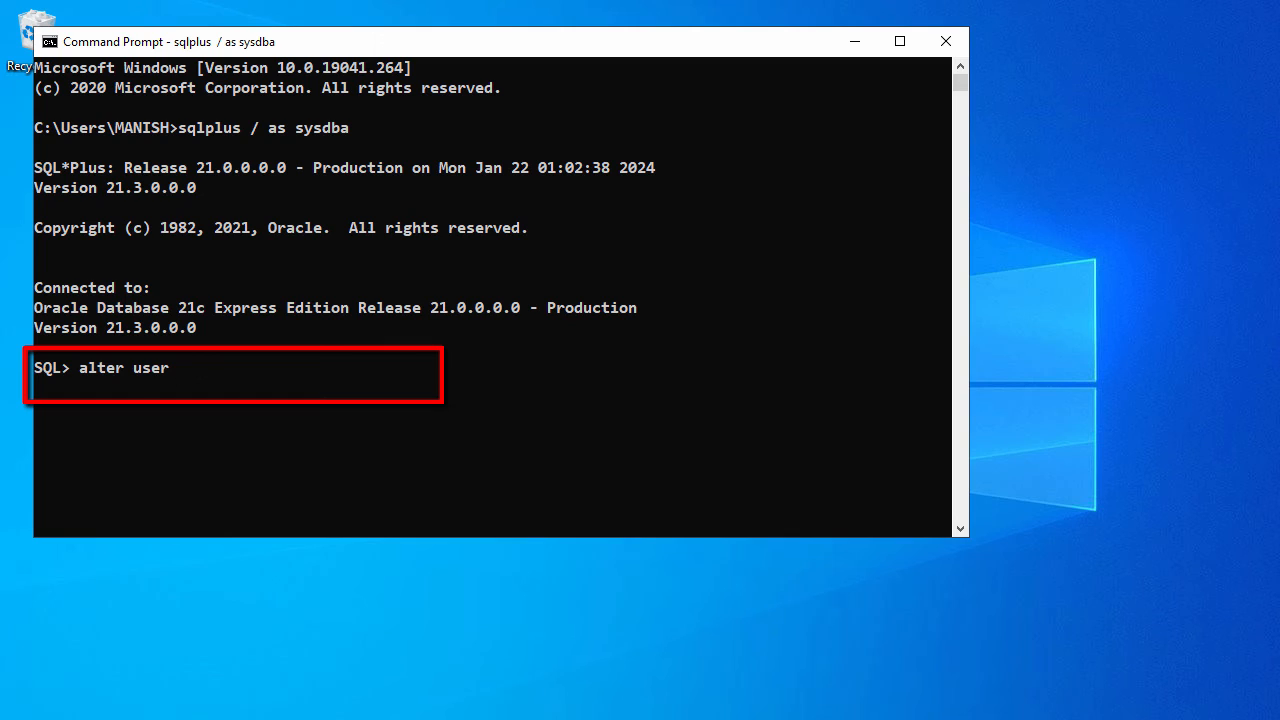
{"action": "type", "text": "sys"}
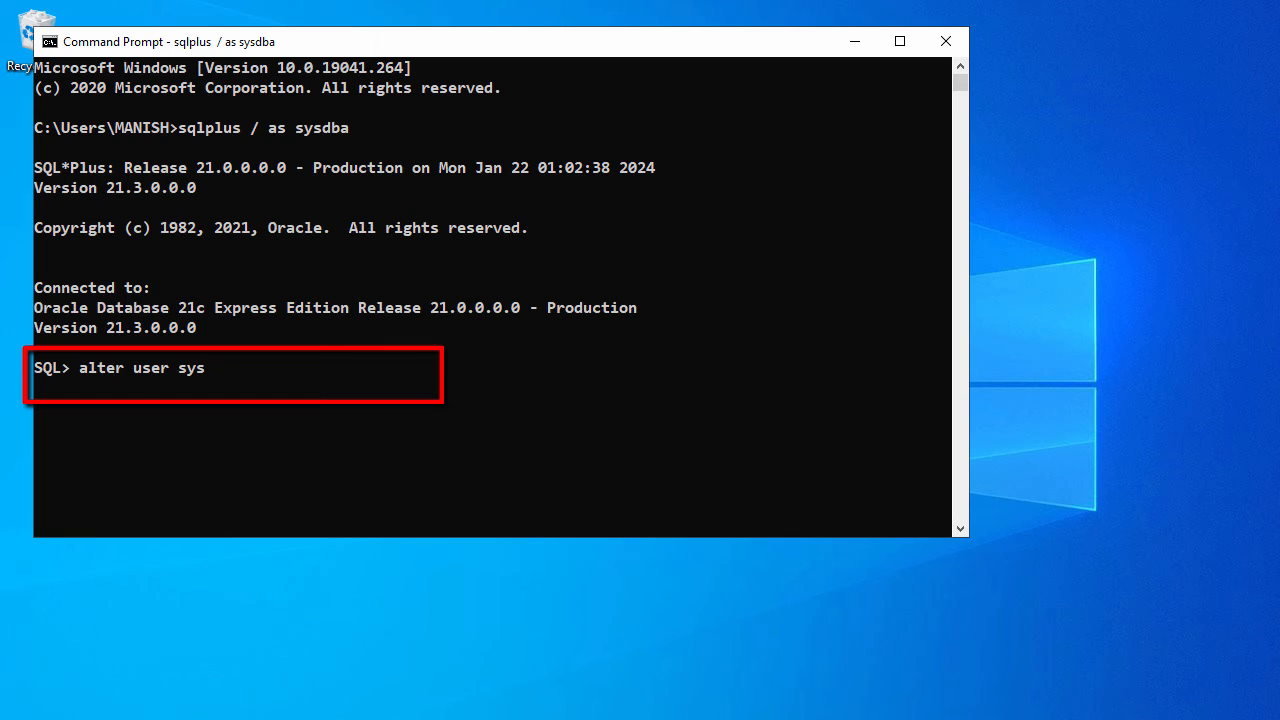
{"action": "type", "text": "tem"}
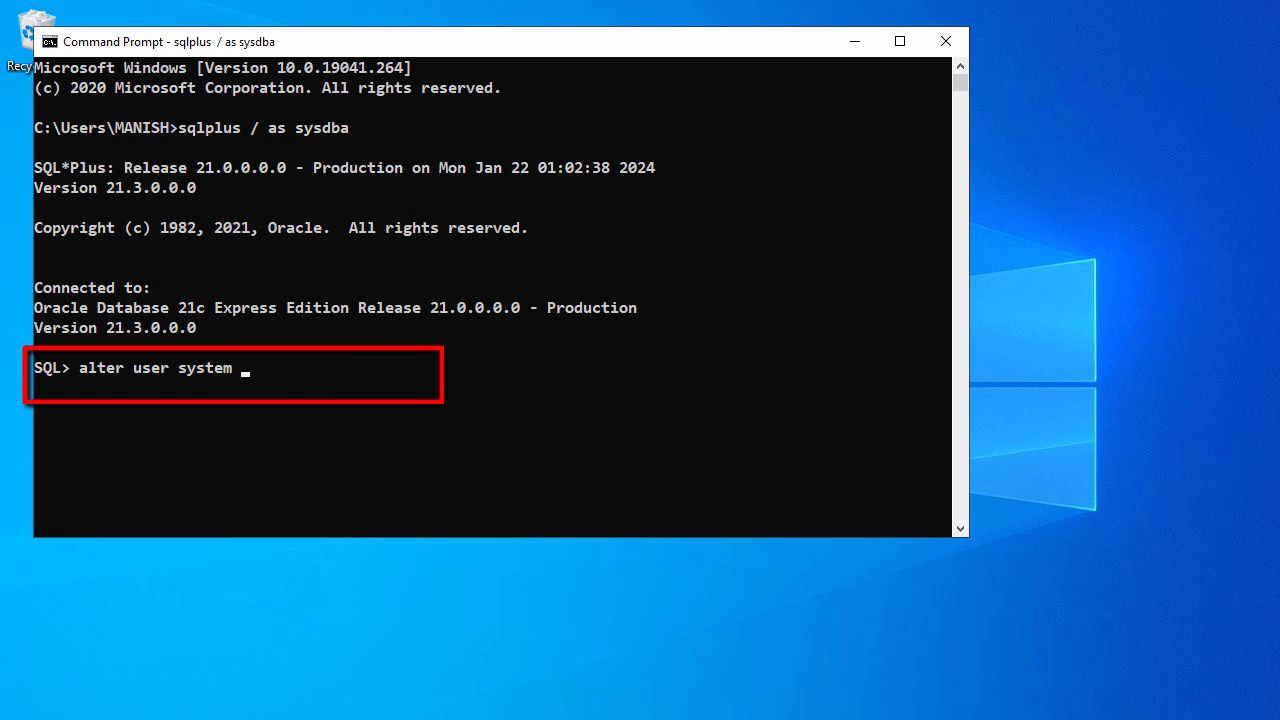
{"action": "type", "text": "iden"}
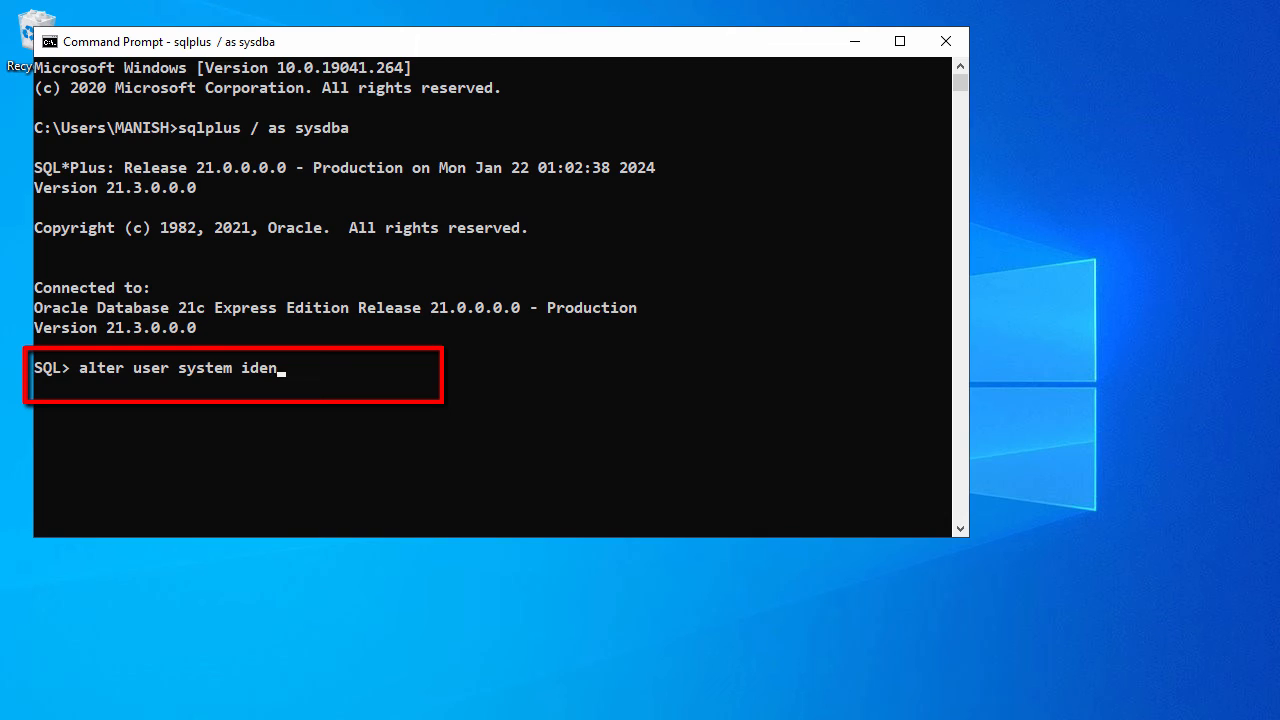
{"action": "type", "text": "tified"}
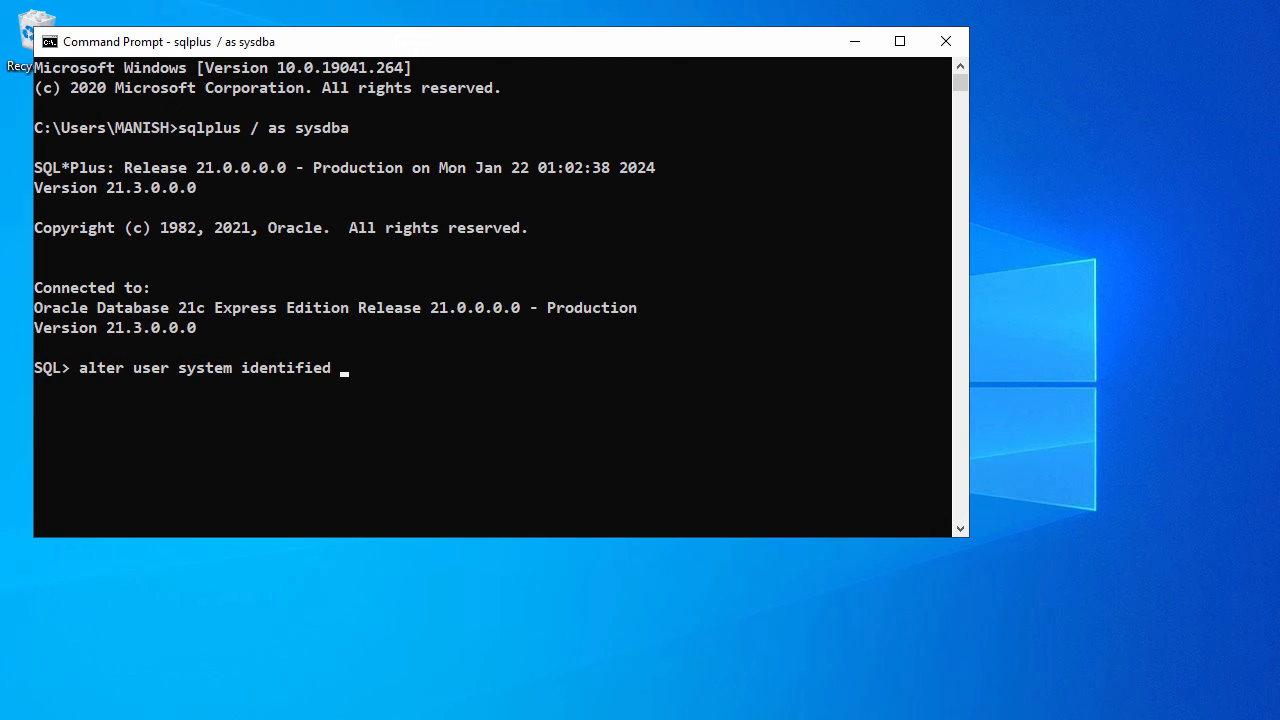
{"action": "type", "text": "b"}
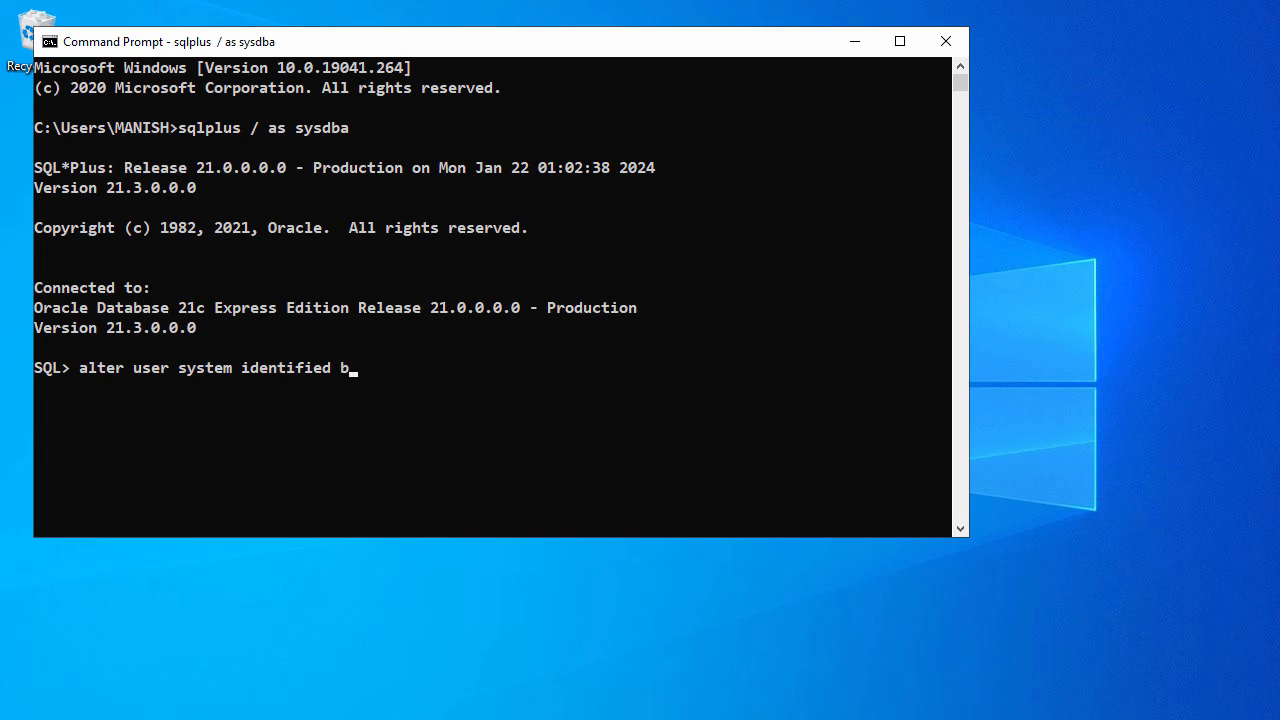
{"action": "type", "text": "y"}
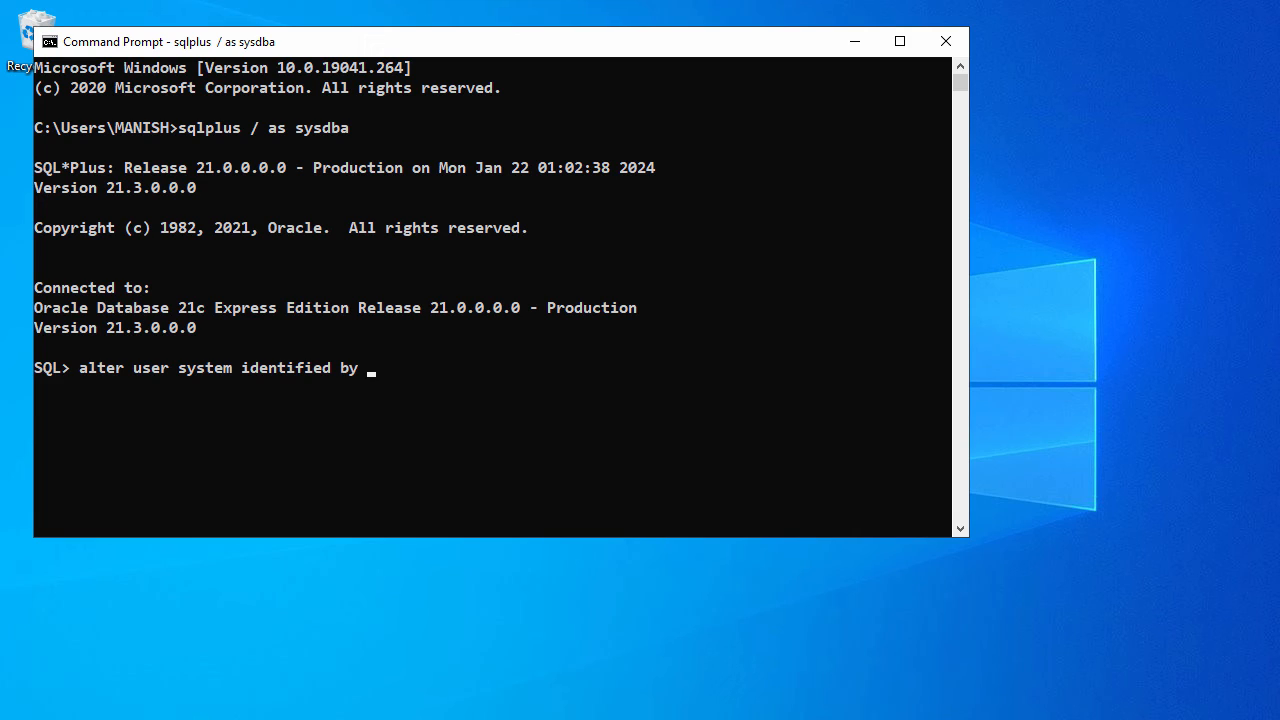
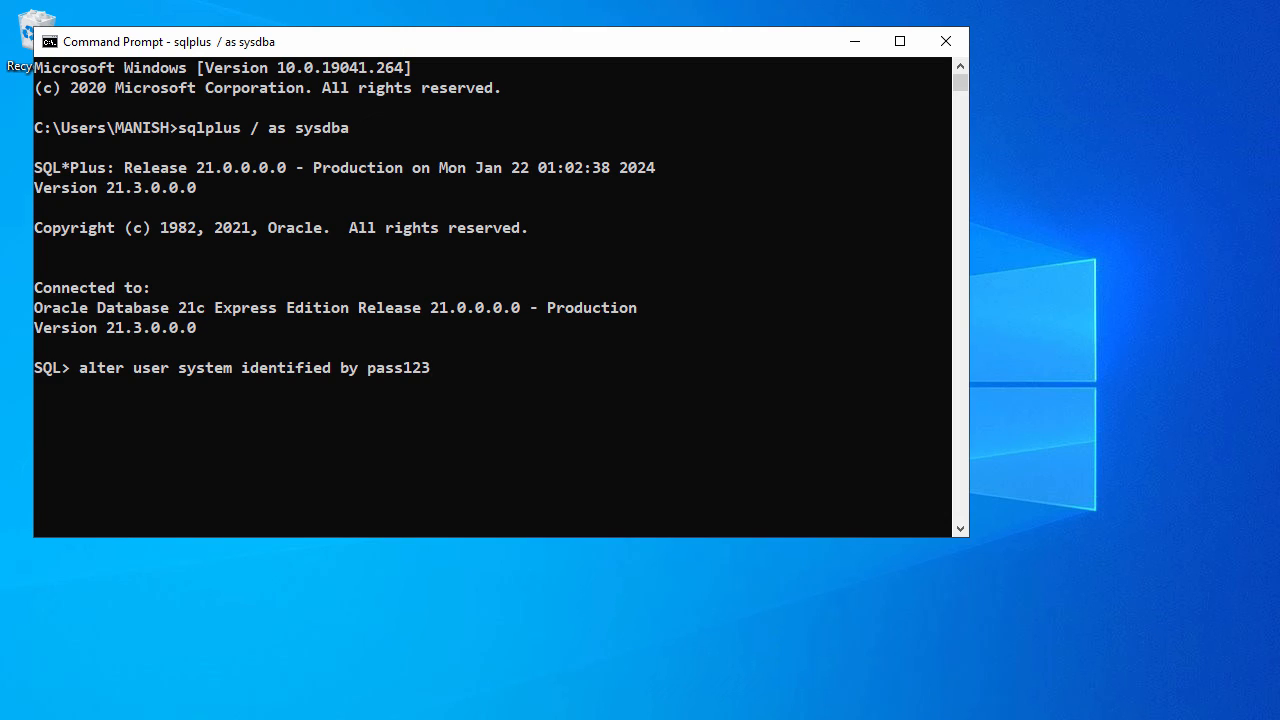
{"action": "type", "text": ";"}
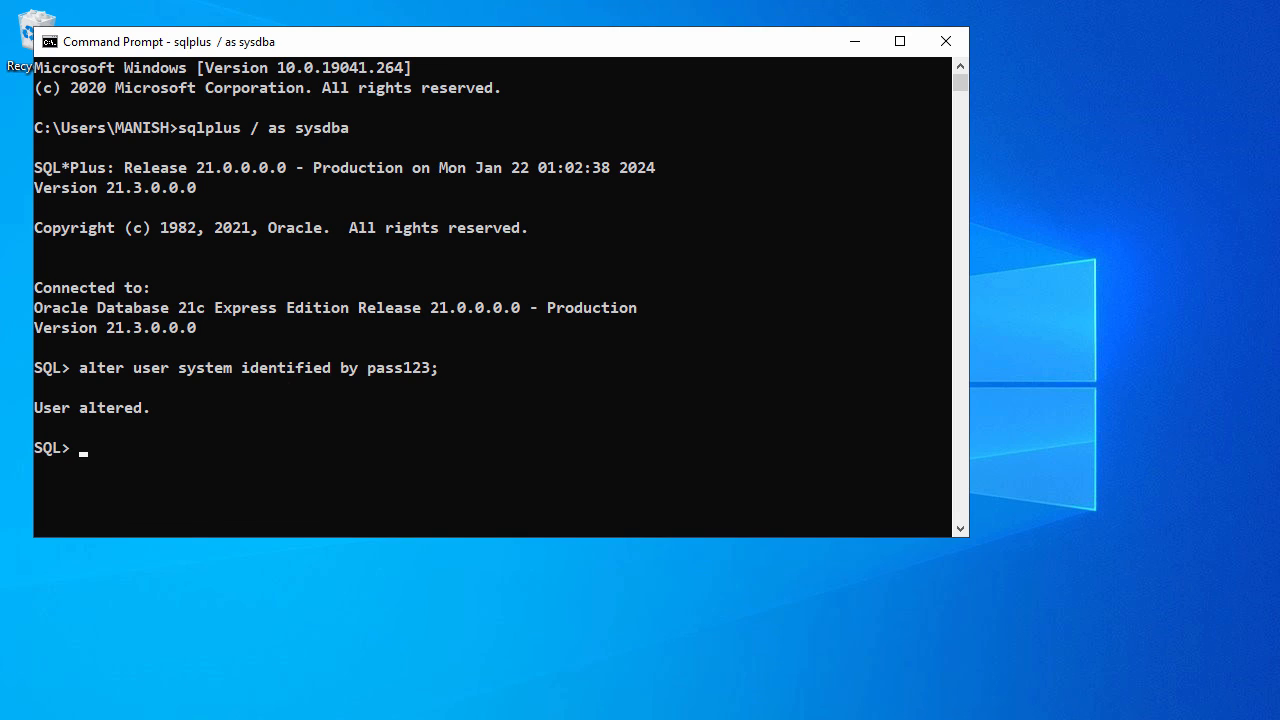
Step: Launch SQL Plus from Windows search and start typing 'system' as the username
{"action": "left_click", "coordinate": [945, 40]}
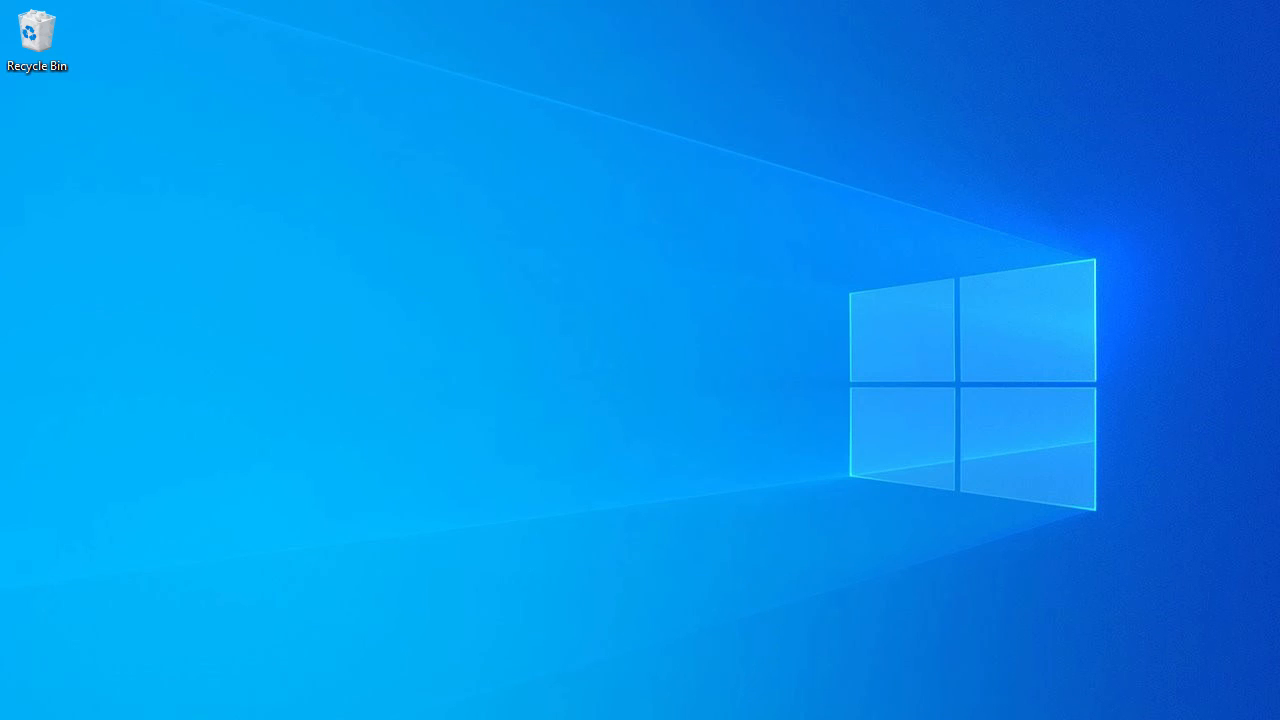
{"action": "type", "text": "sql"}
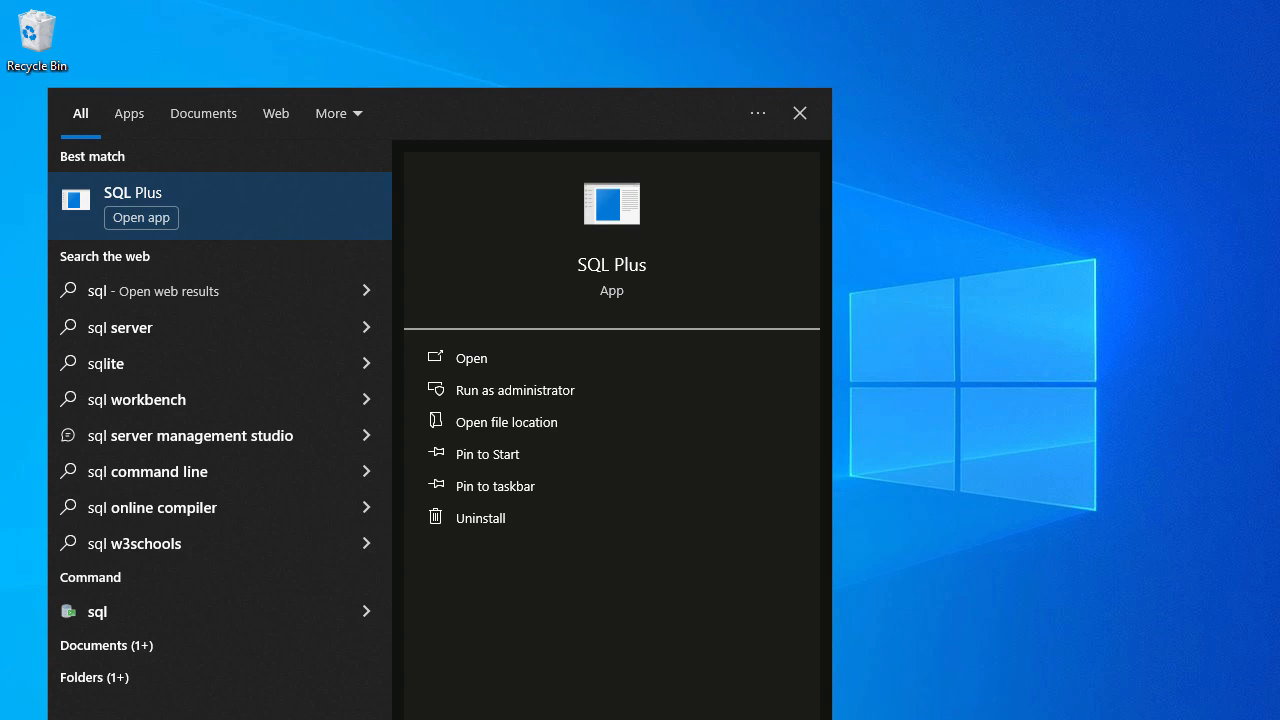
{"action": "left_click", "coordinate": [471, 357]}
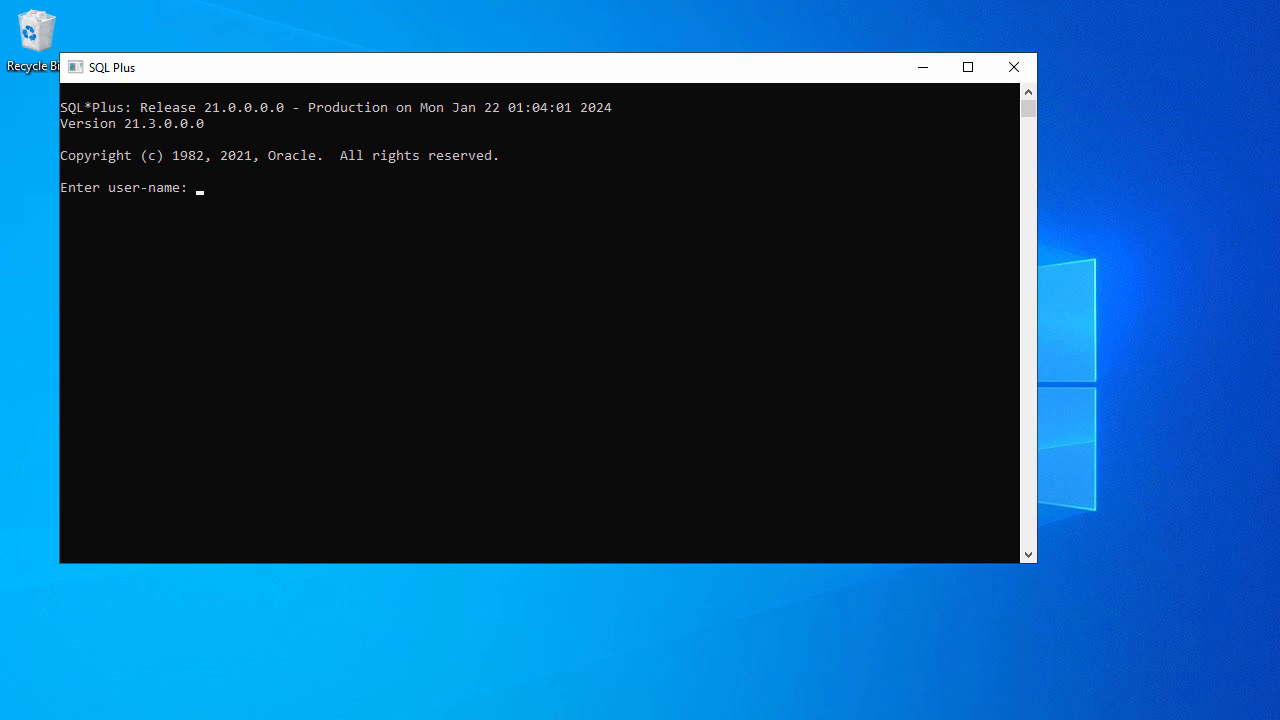
{"action": "type", "text": "systr"}
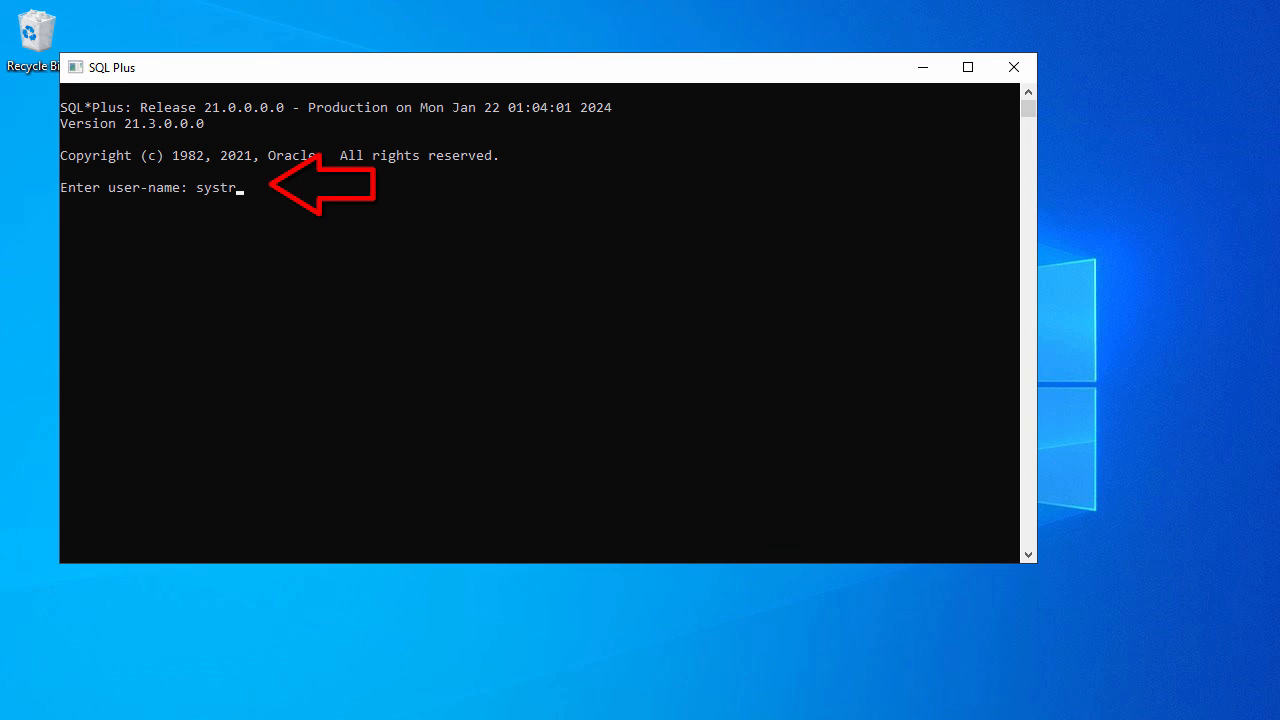